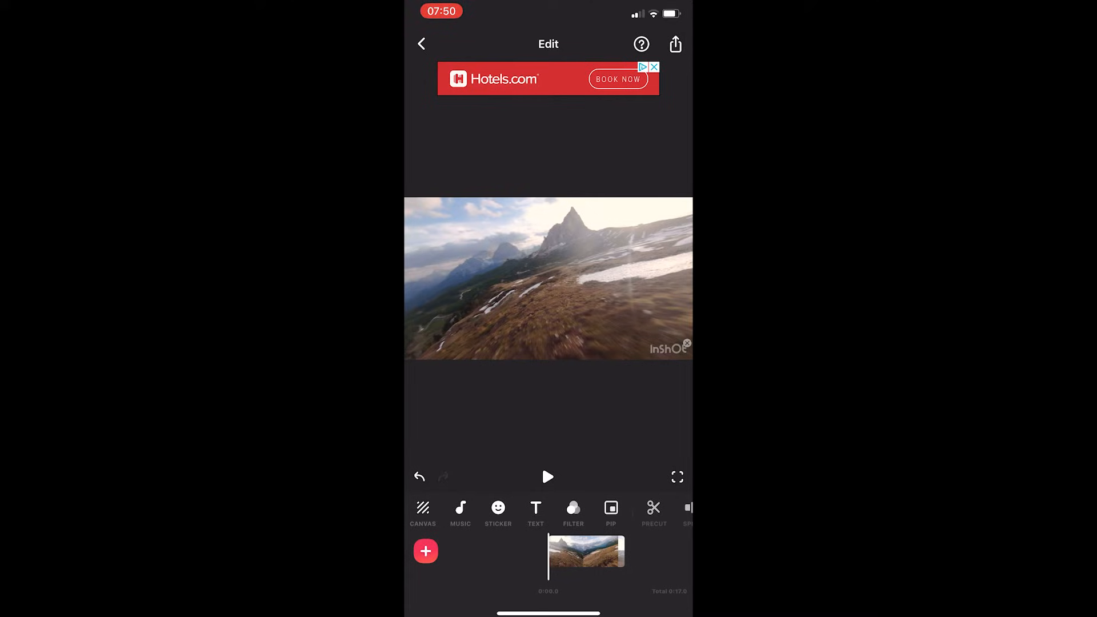
Bring up the save/export panel showing 1080p, 30fps, MOV at about 31.3 MB
click(674, 43)
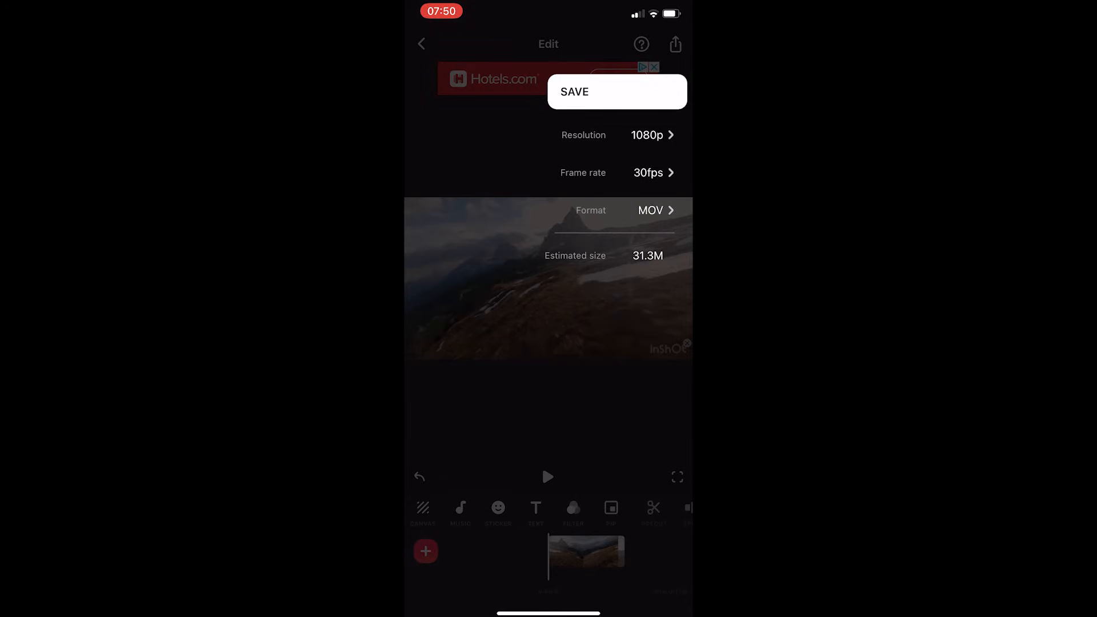
click(651, 134)
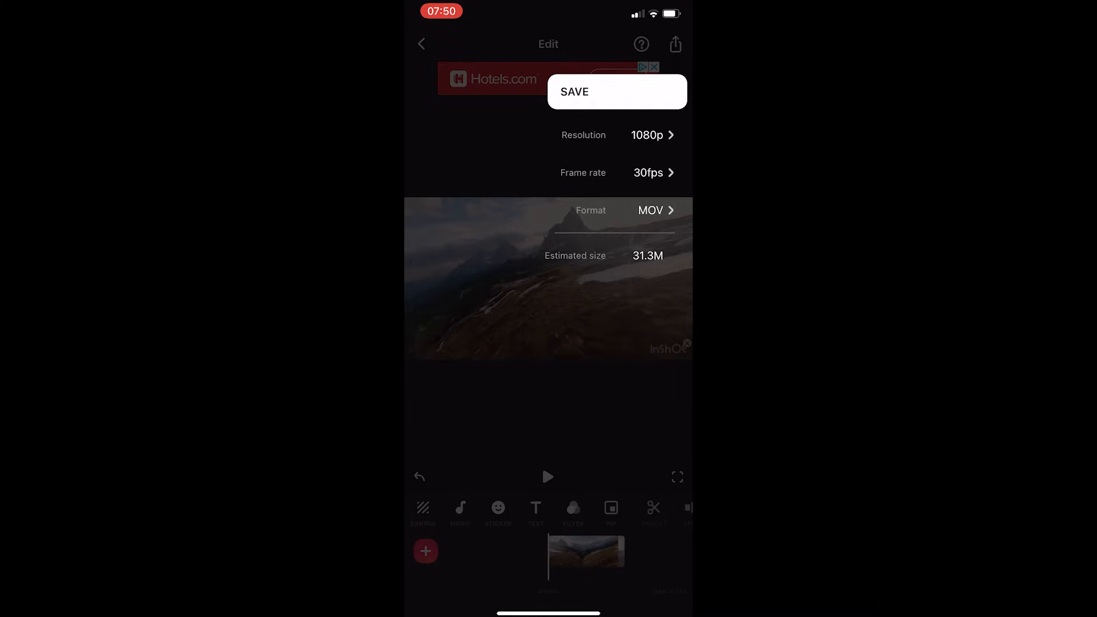
click(651, 135)
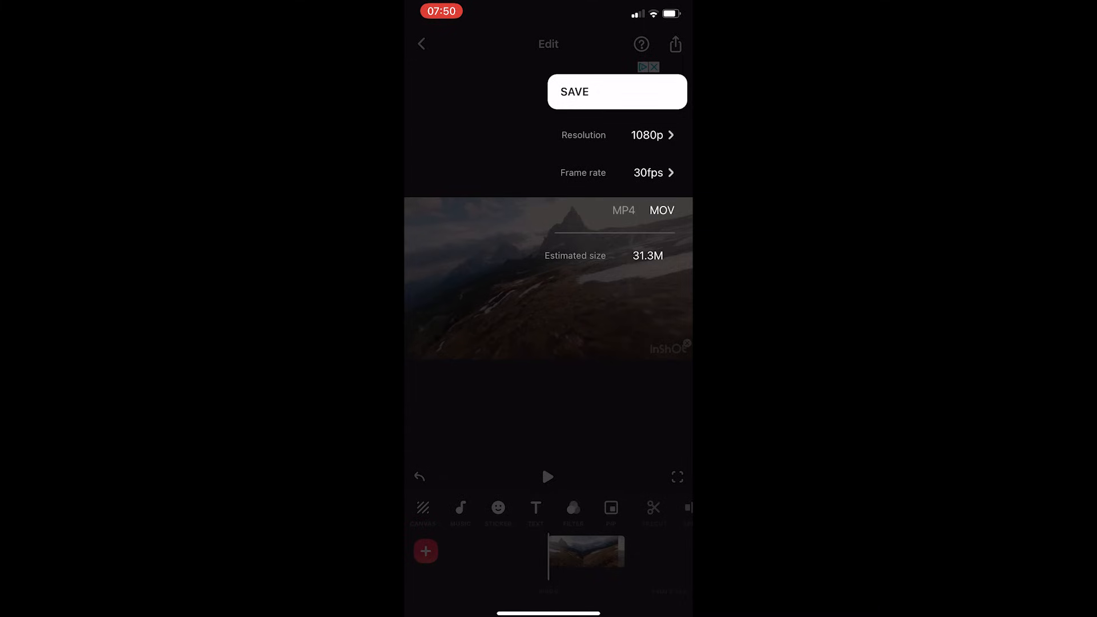
click(662, 210)
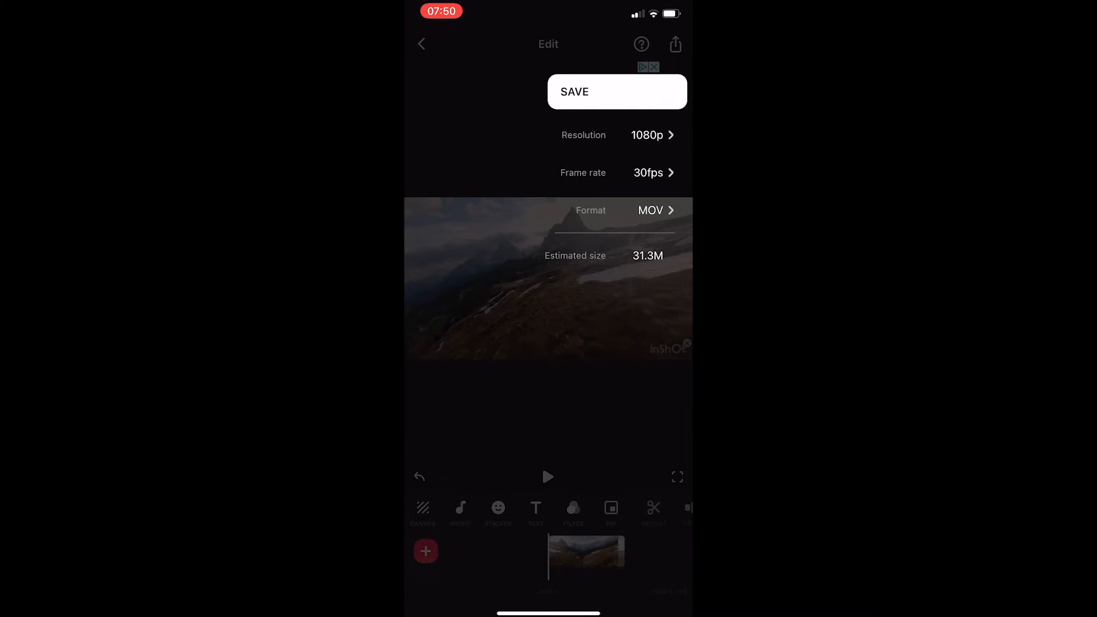
click(617, 92)
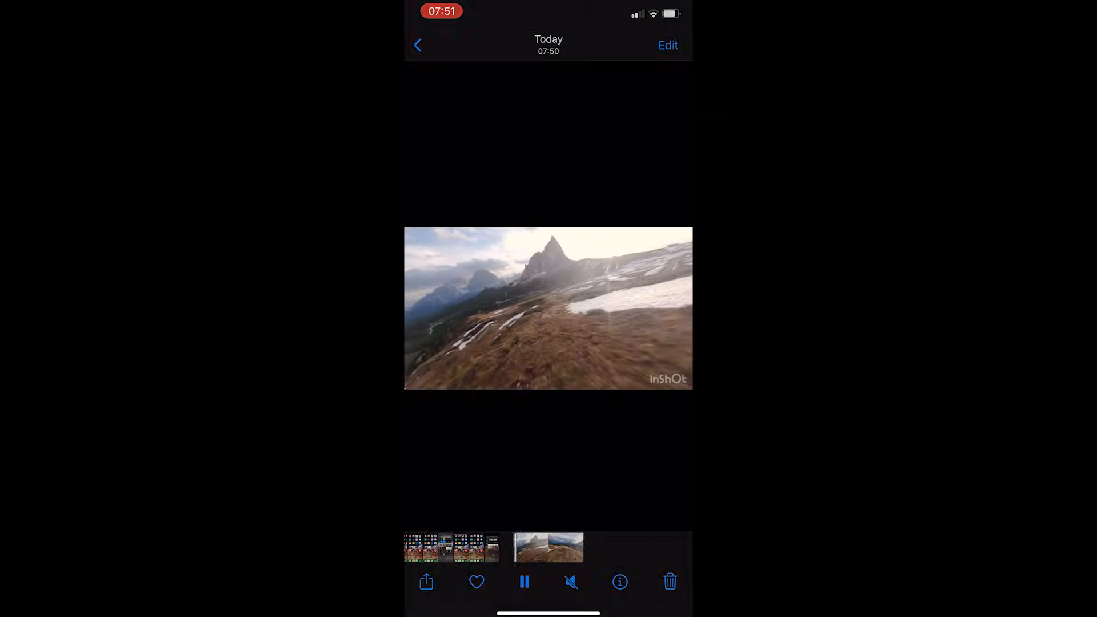
Pause playback of the exported mountain clip in Photos
click(523, 582)
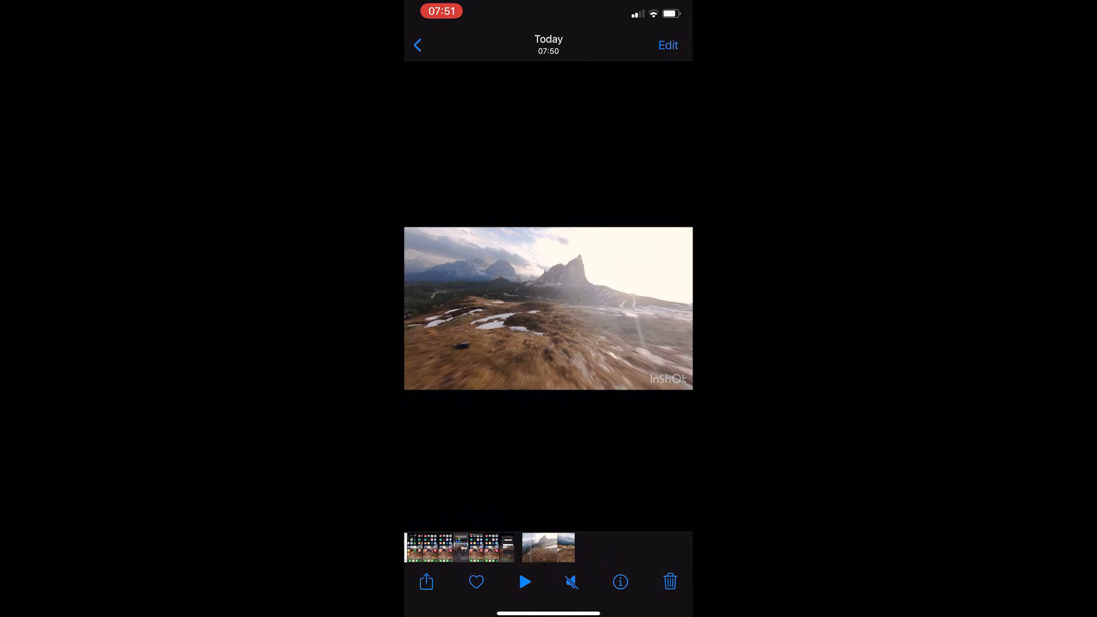